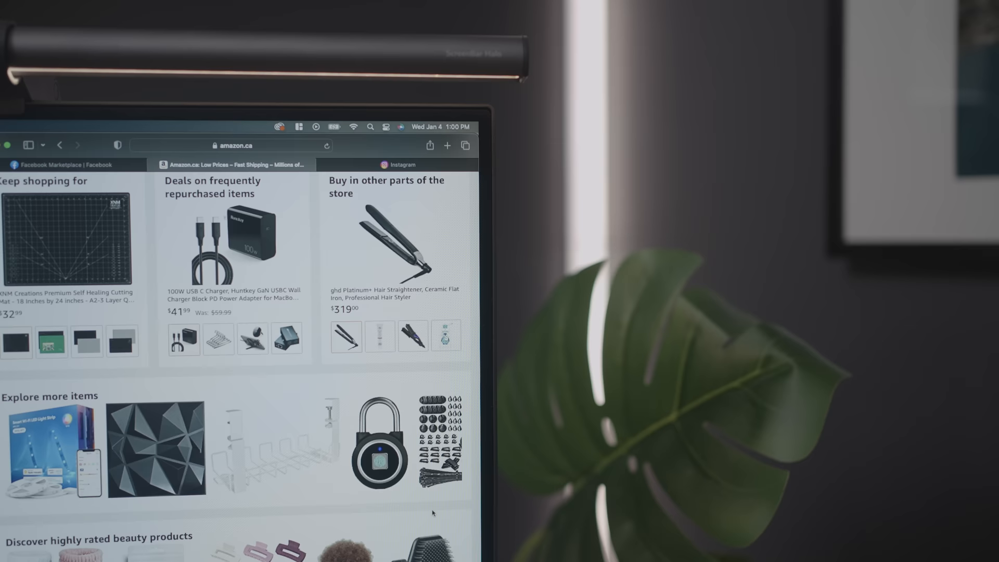
- Show Magnet's window-snapping options for the maximized Safari window on Amazon
left_click(298, 127)
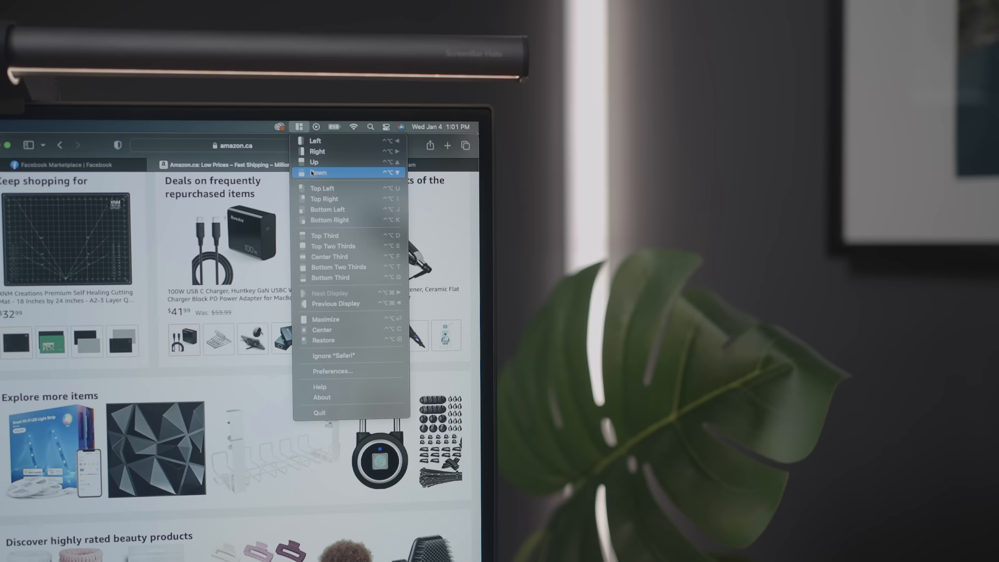
mouse_move(351, 356)
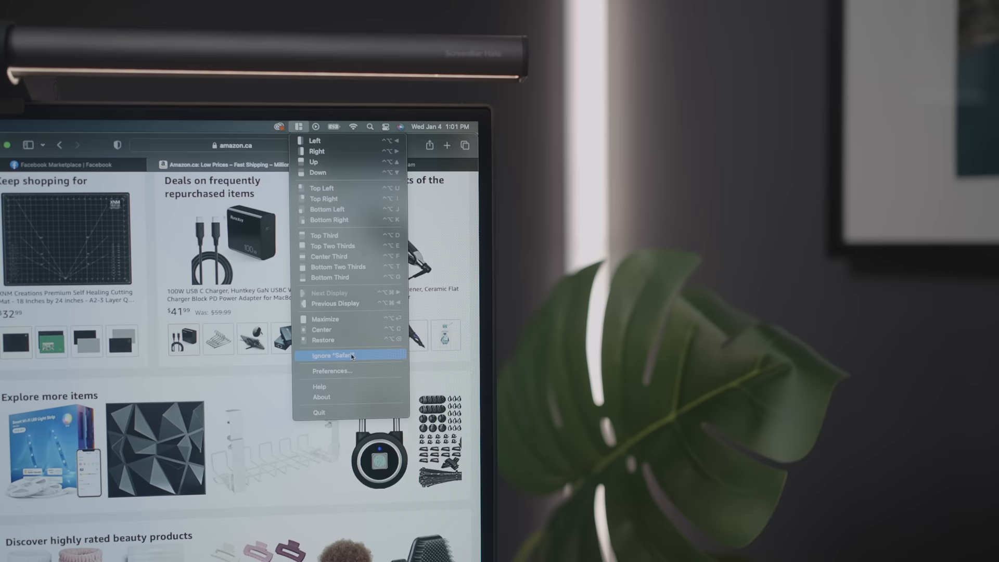